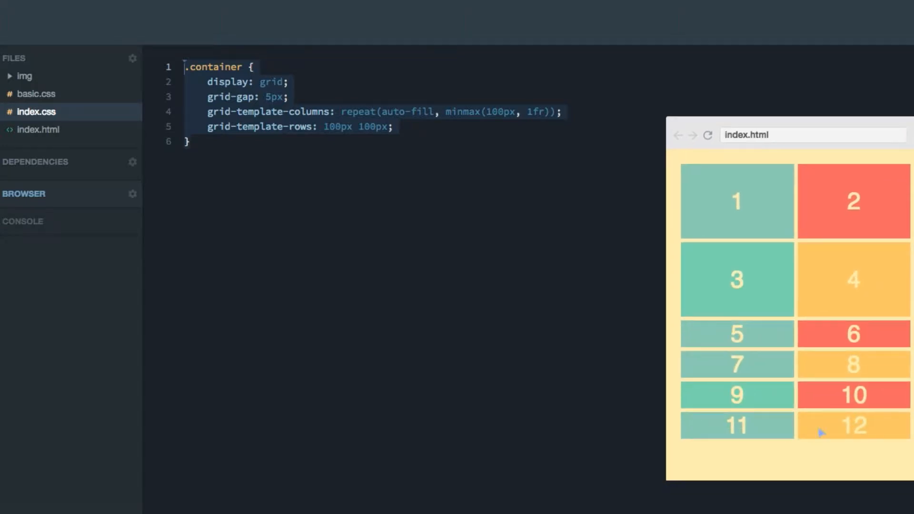
{"action": "mouse_move", "coordinate": [867, 367]}
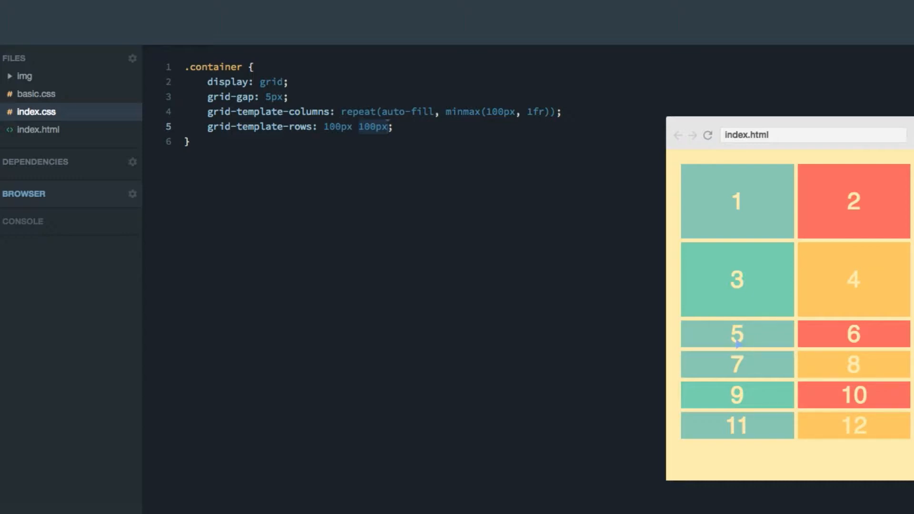
{"action": "mouse_move", "coordinate": [770, 412]}
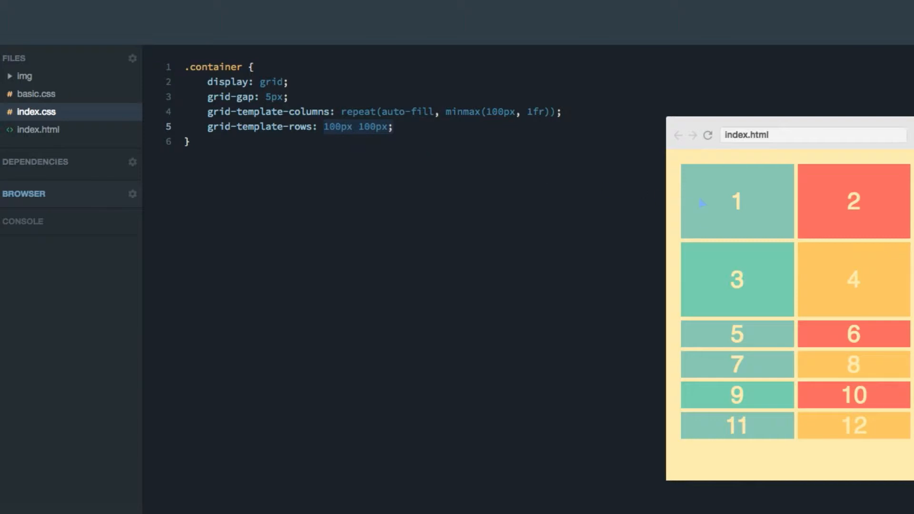
{"action": "mouse_move", "coordinate": [755, 249]}
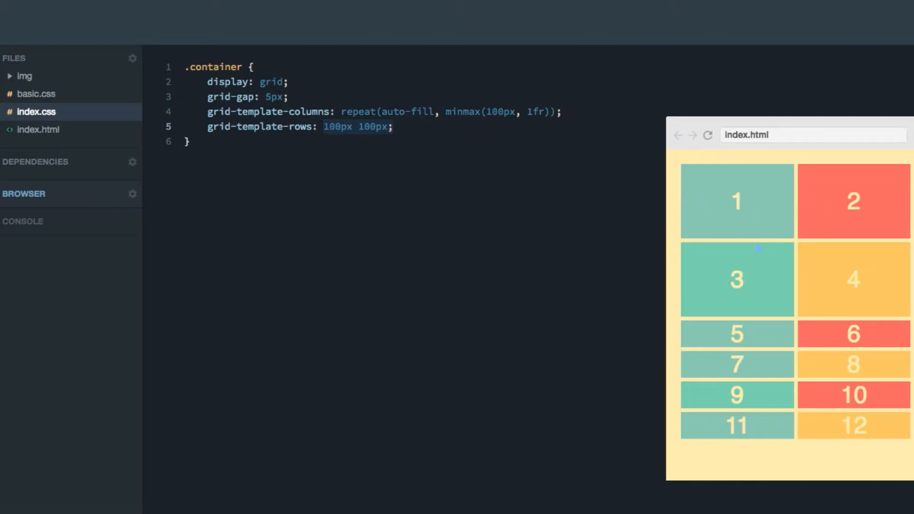
{"action": "mouse_move", "coordinate": [801, 311]}
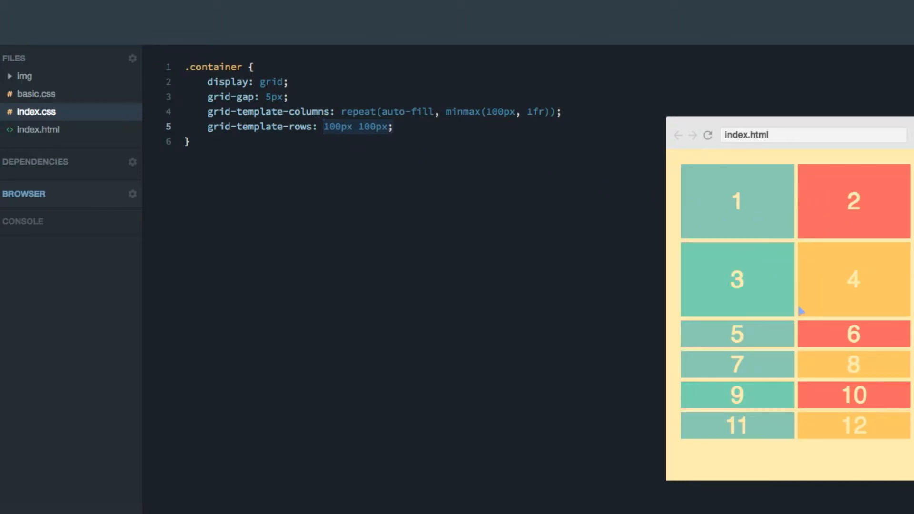
{"action": "mouse_move", "coordinate": [818, 301]}
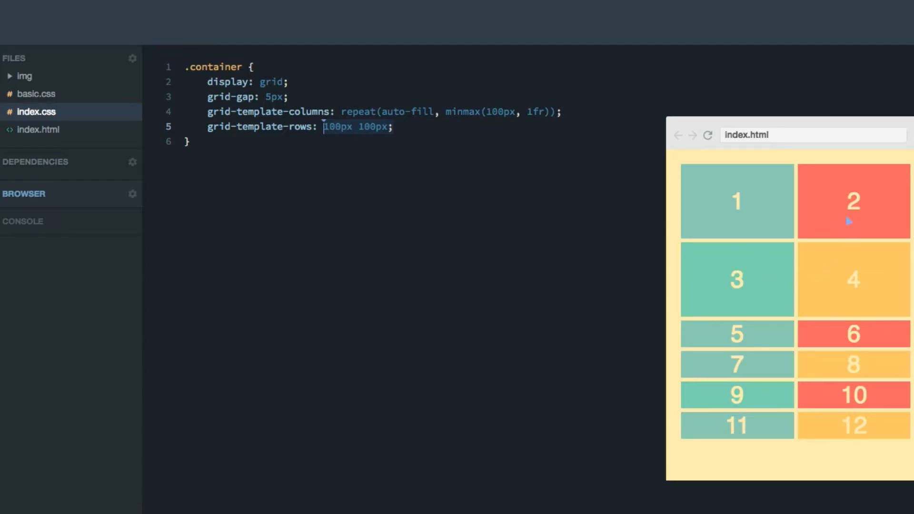
{"action": "mouse_move", "coordinate": [845, 429]}
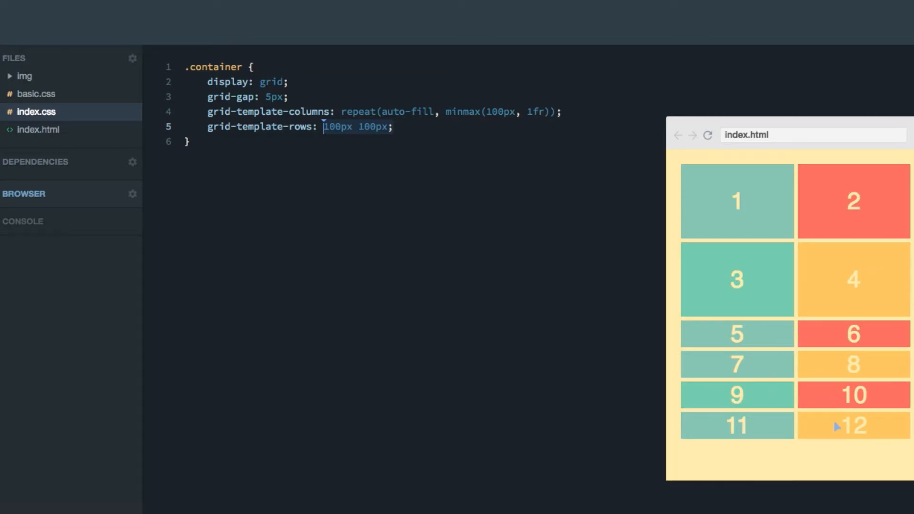
{"action": "mouse_move", "coordinate": [783, 360]}
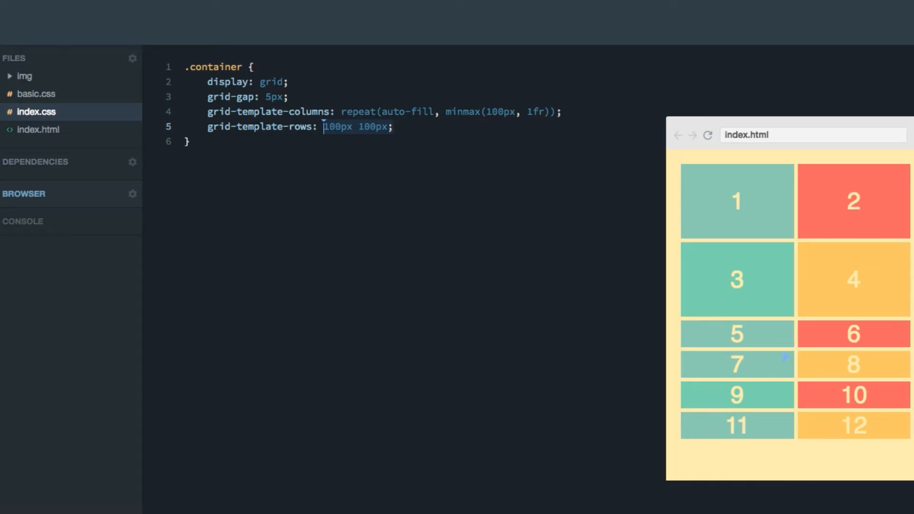
- Add grid-auto-rows: 100px; as a new declaration in the .container rule
{"action": "key", "text": "Enter"}
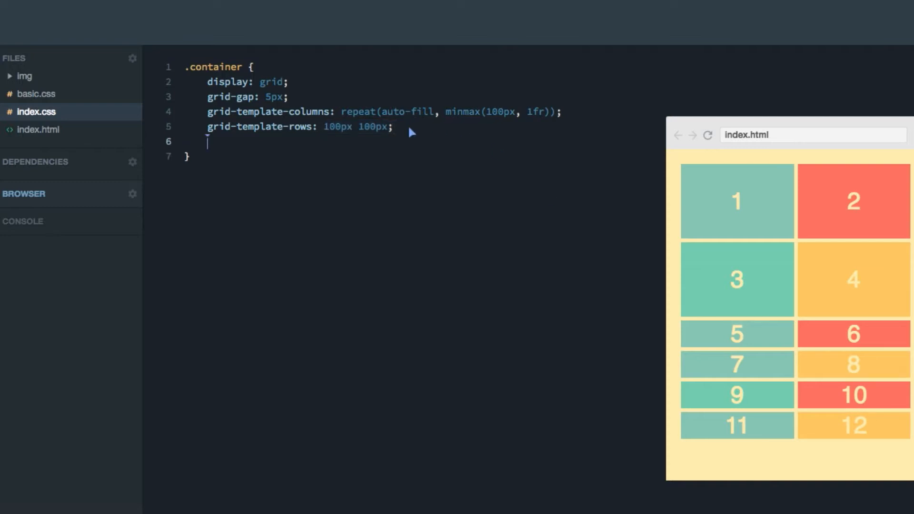
{"action": "type", "text": "grid-"}
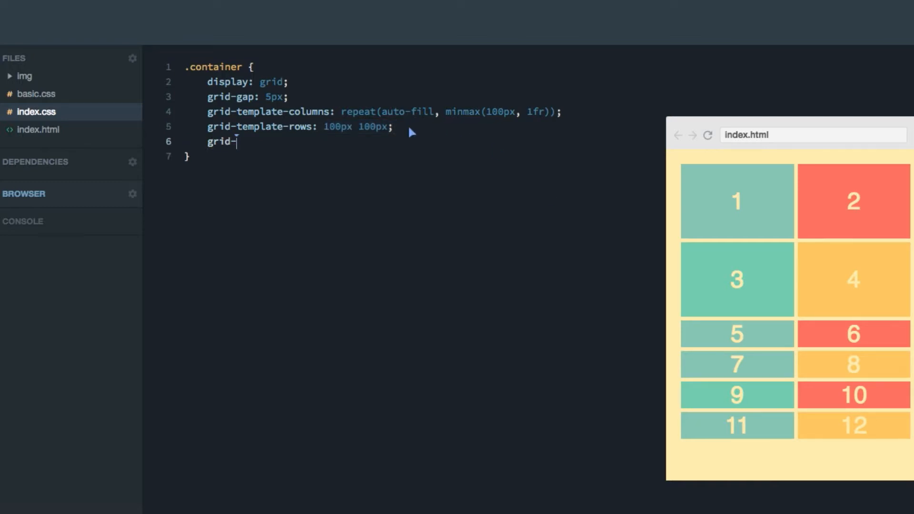
{"action": "type", "text": "auto-rows:;"}
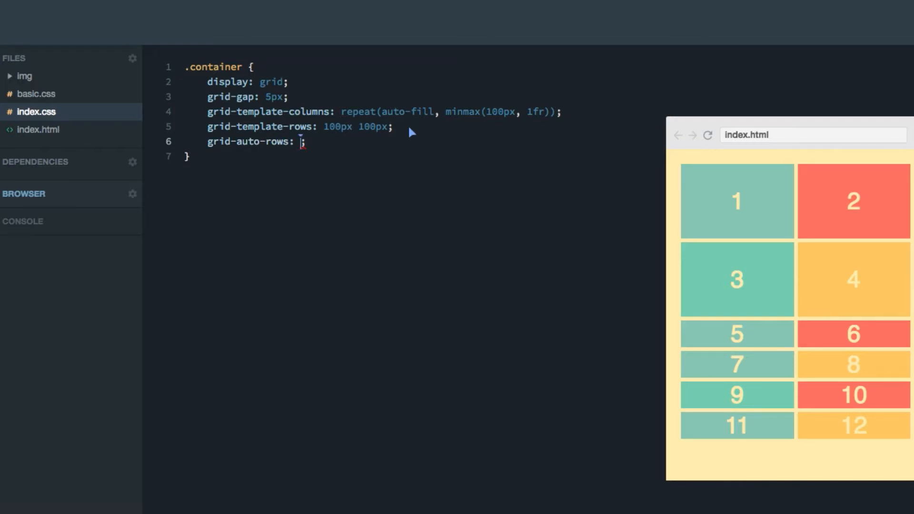
{"action": "type", "text": "100px"}
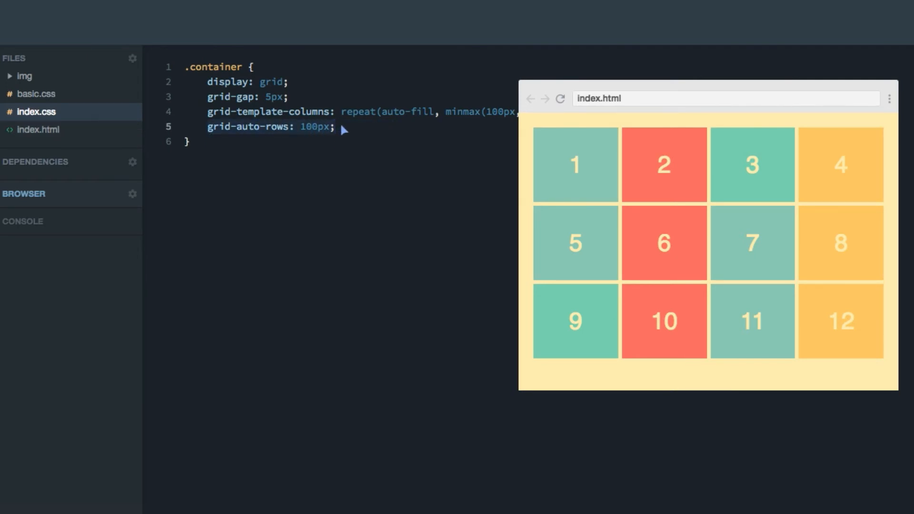
- Highlight the 100px value of grid-auto-rows to emphasise the implicit row height
{"action": "double_click", "coordinate": [315, 127]}
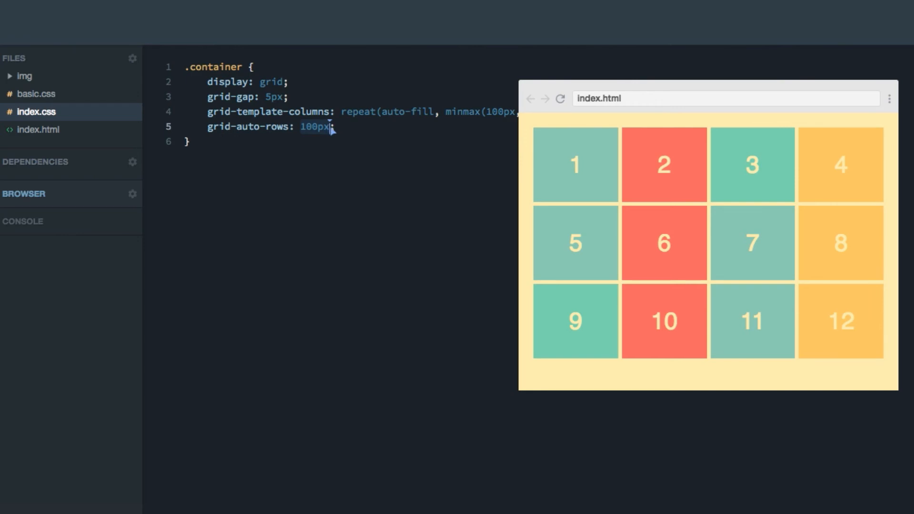